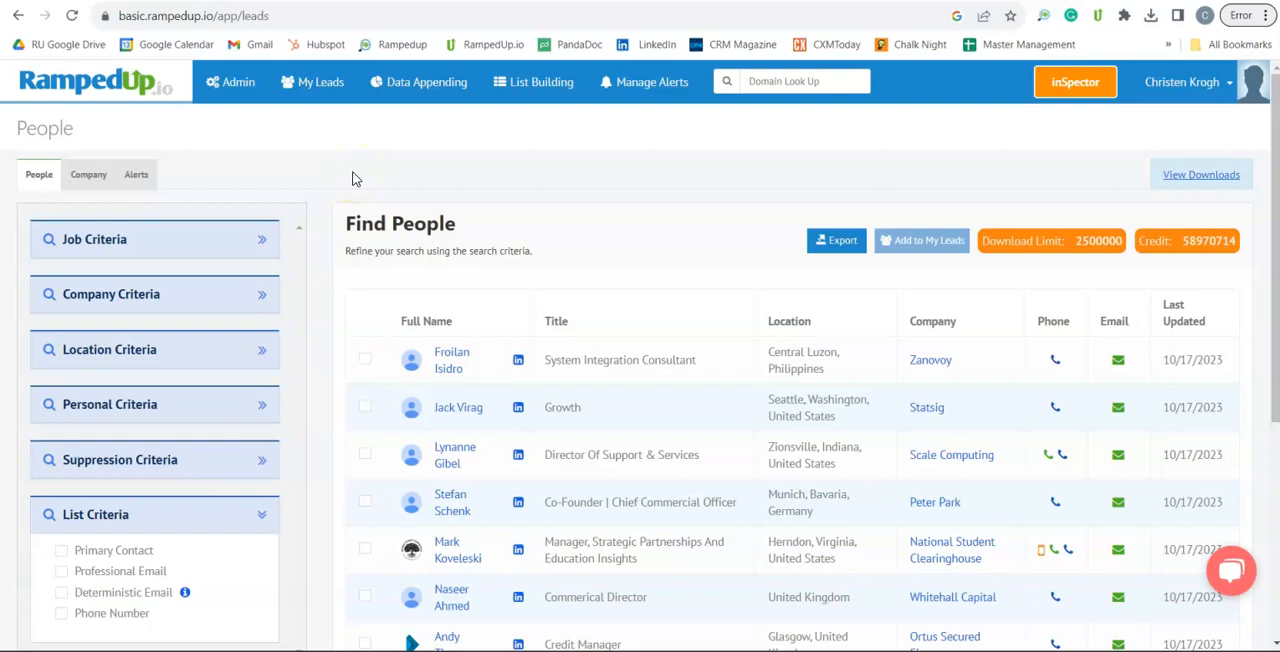
mouse_move(356, 177)
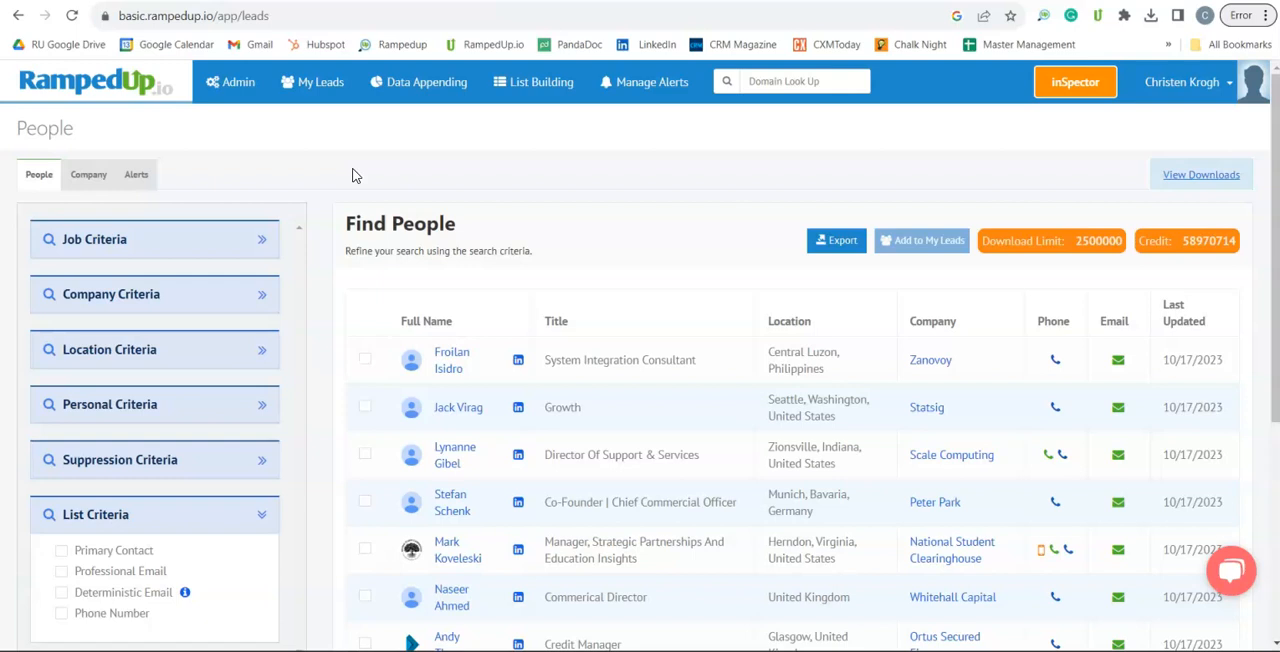
Step: Open the Admin menu from the people search page
click(230, 82)
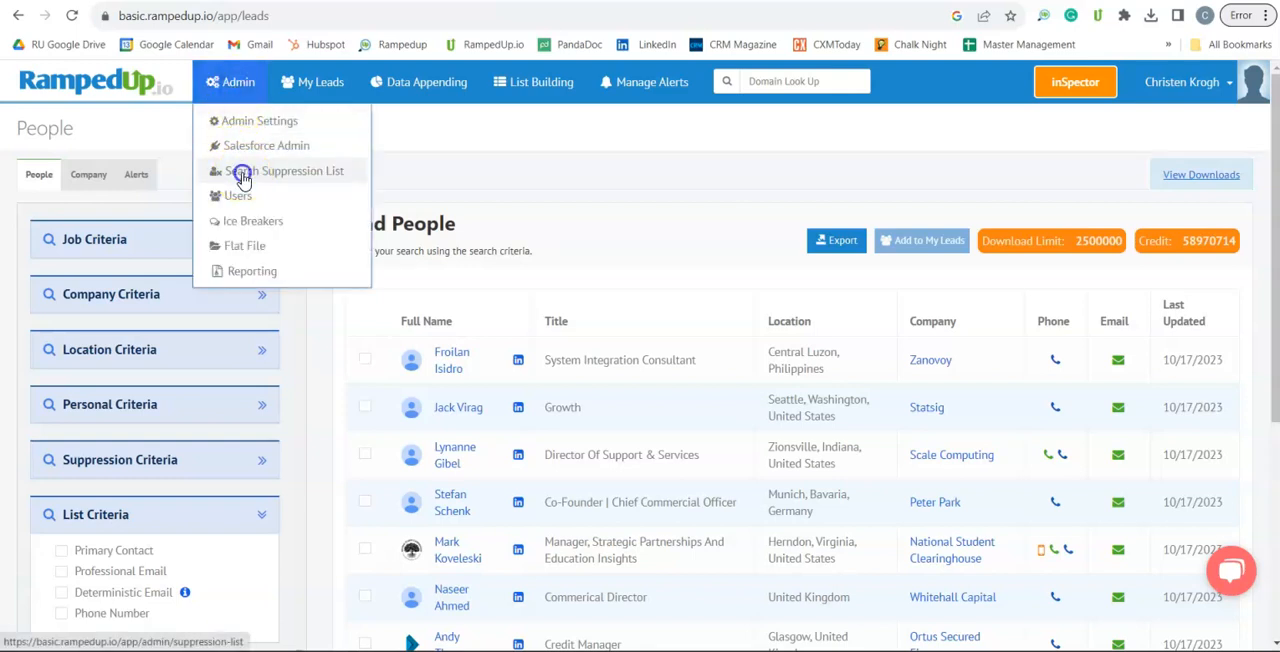
click(284, 170)
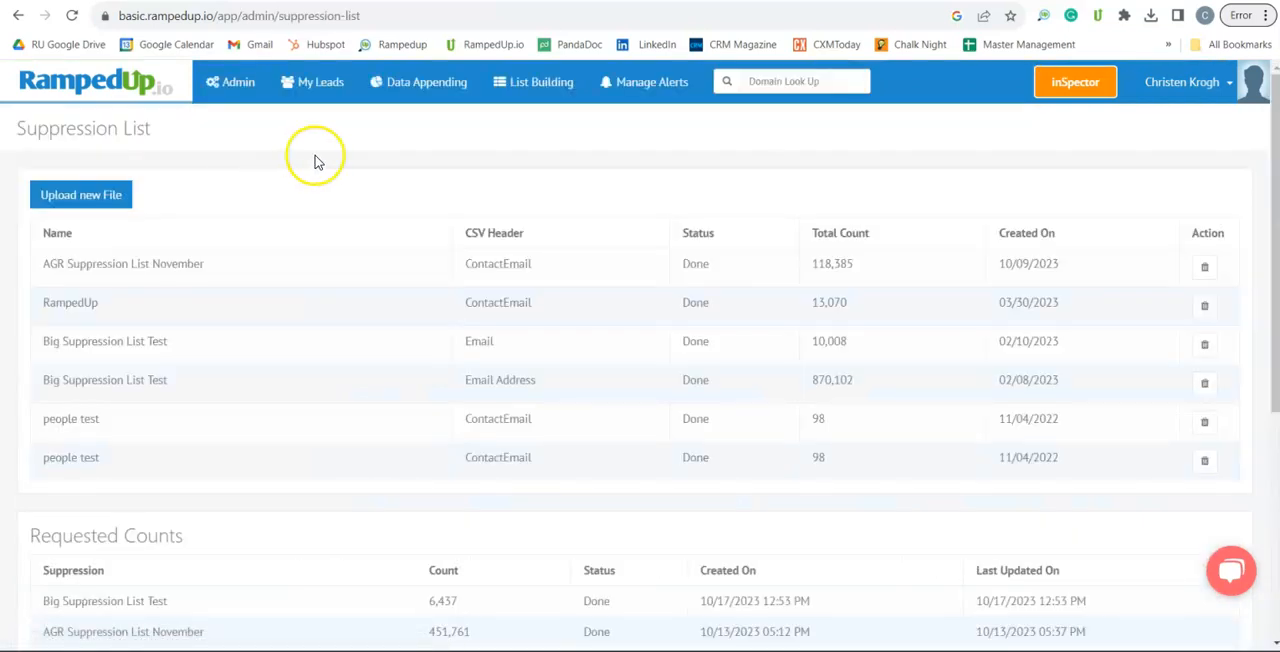
mouse_move(343, 162)
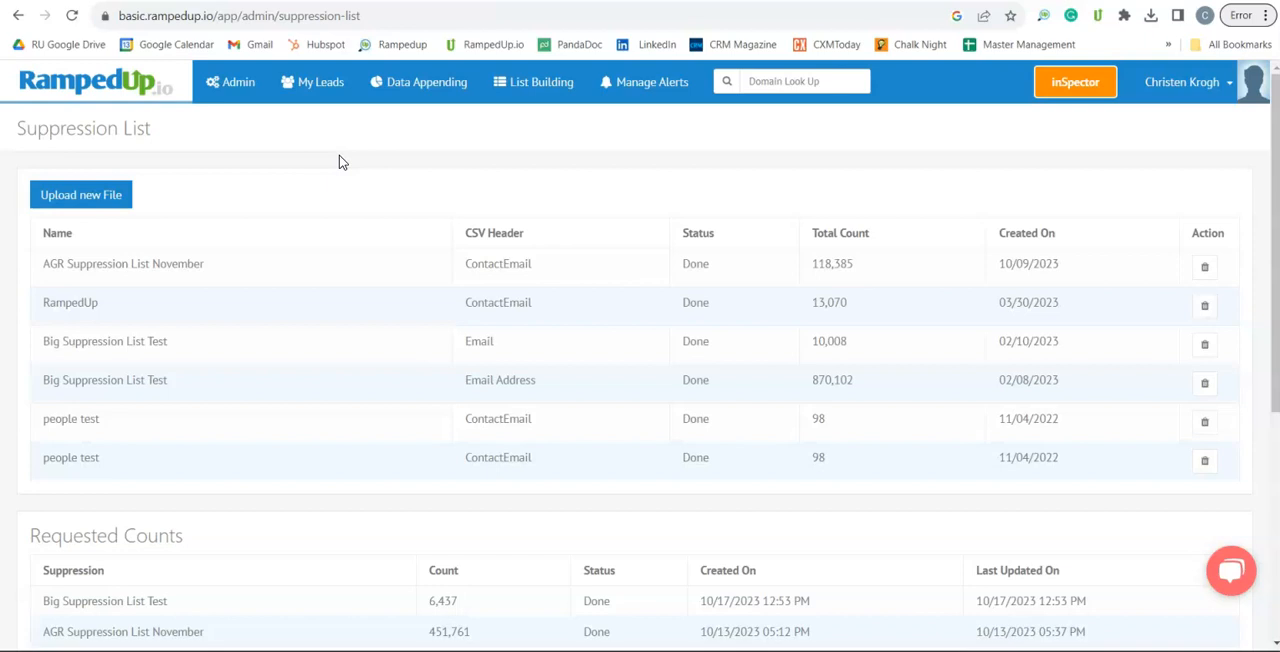
mouse_move(345, 158)
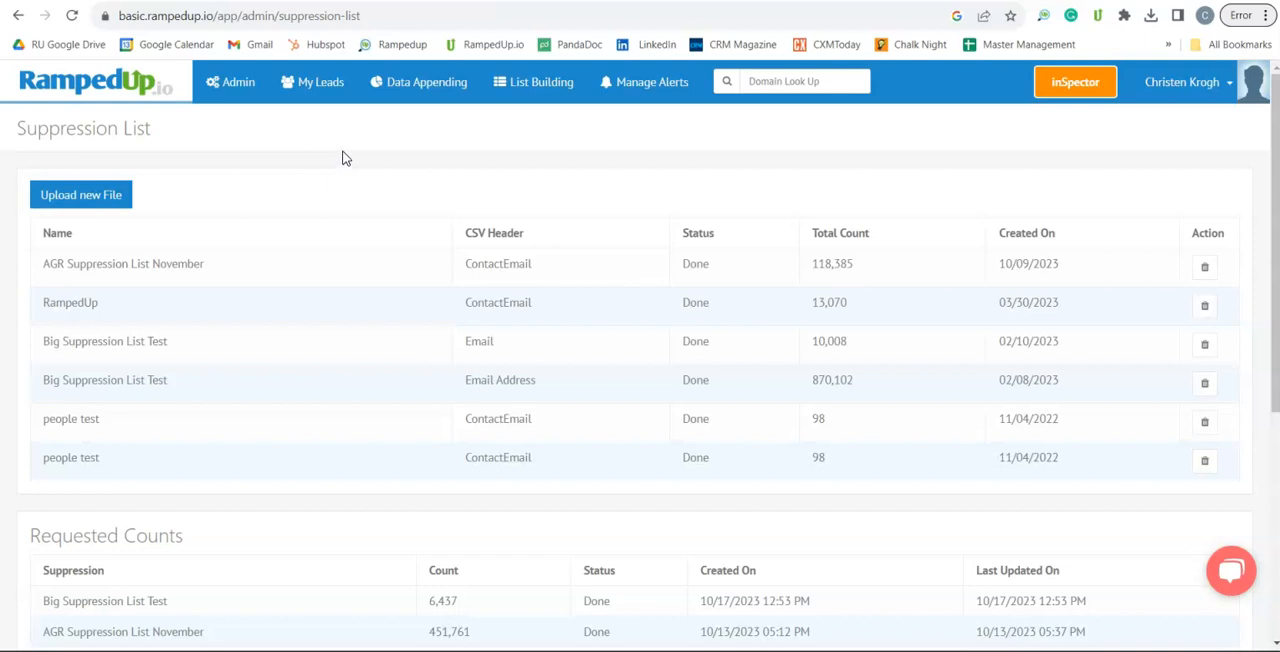
mouse_move(210, 218)
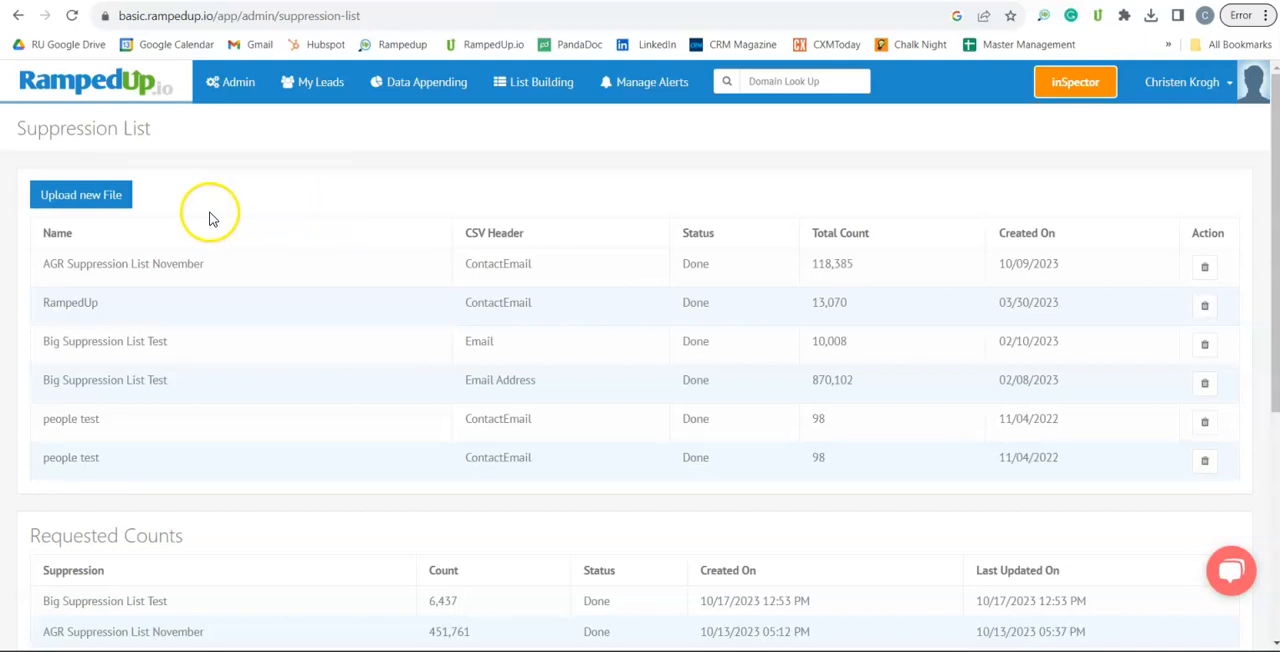
mouse_move(90, 200)
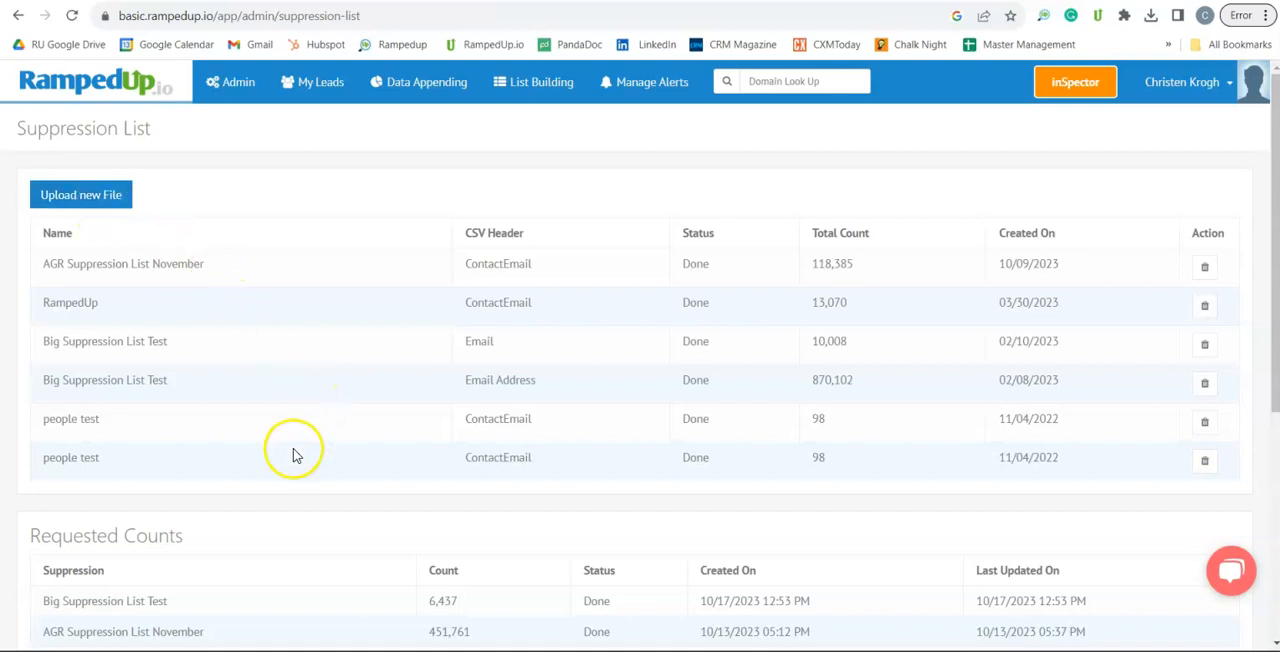
mouse_move(295, 525)
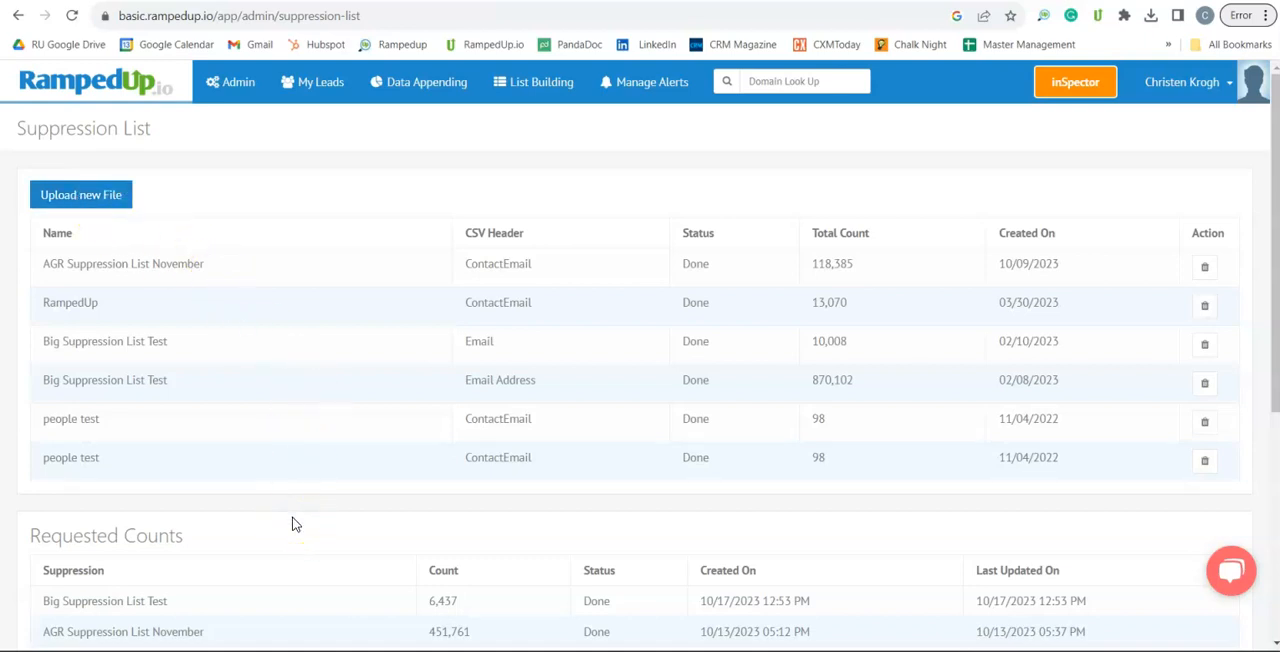
scroll(down, 3)
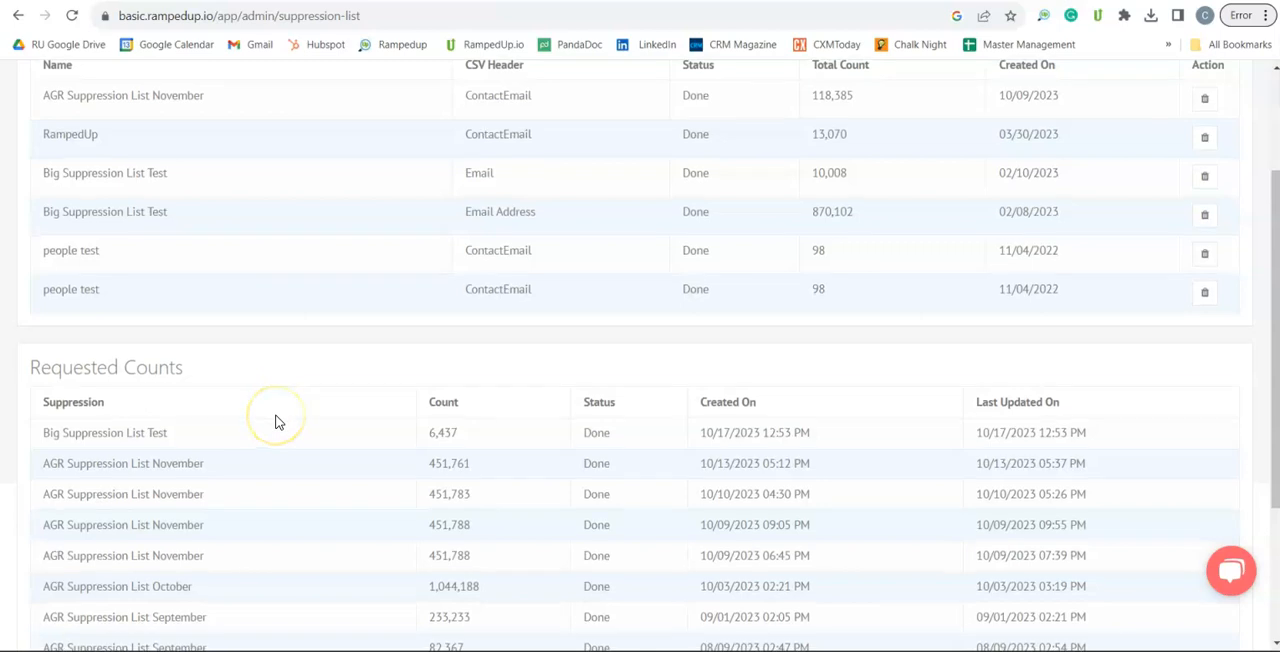
scroll(down, 3)
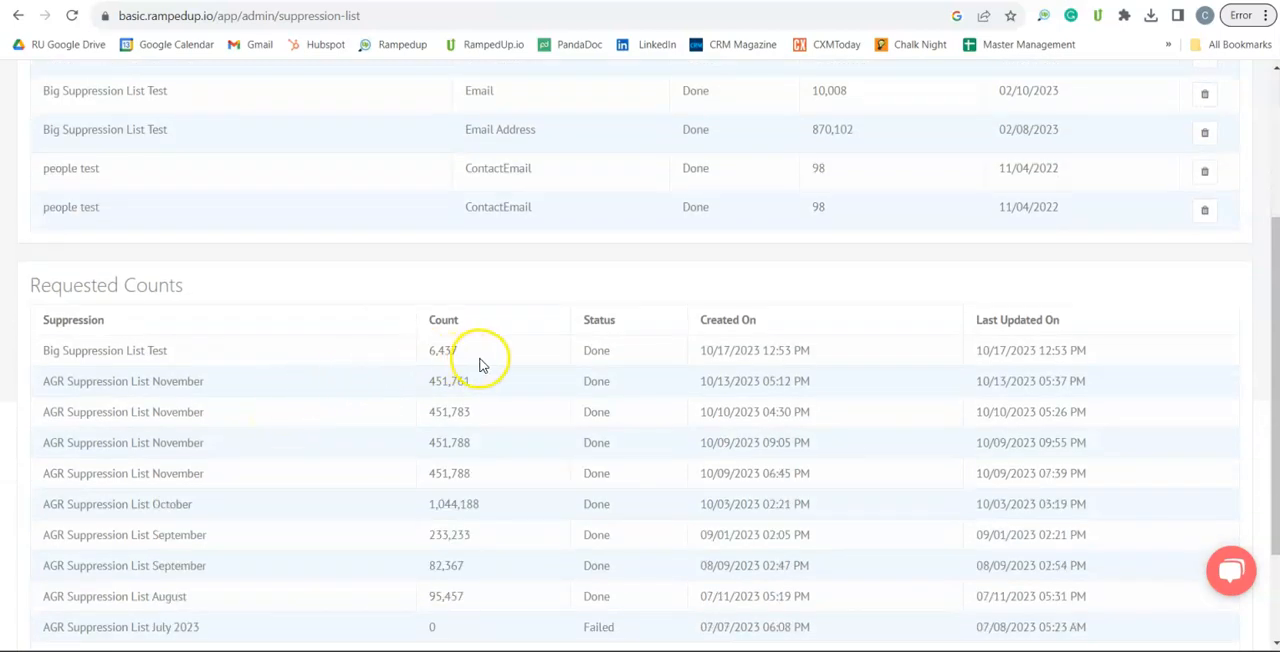
mouse_move(287, 360)
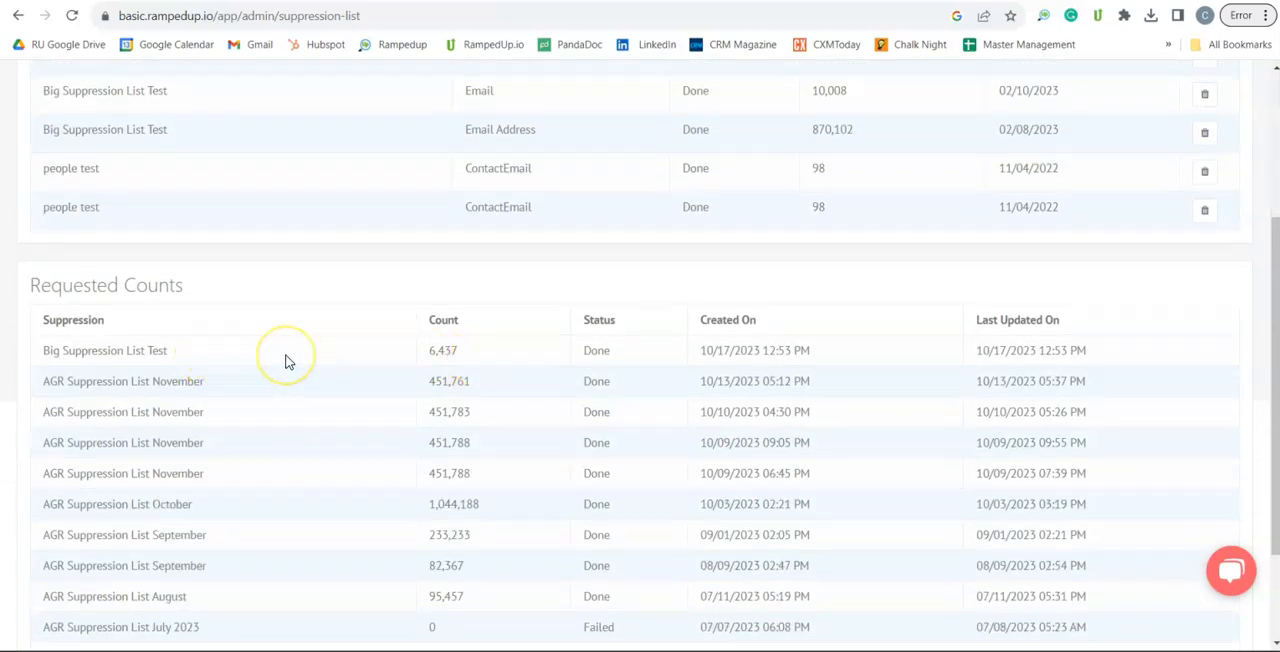
mouse_move(498, 355)
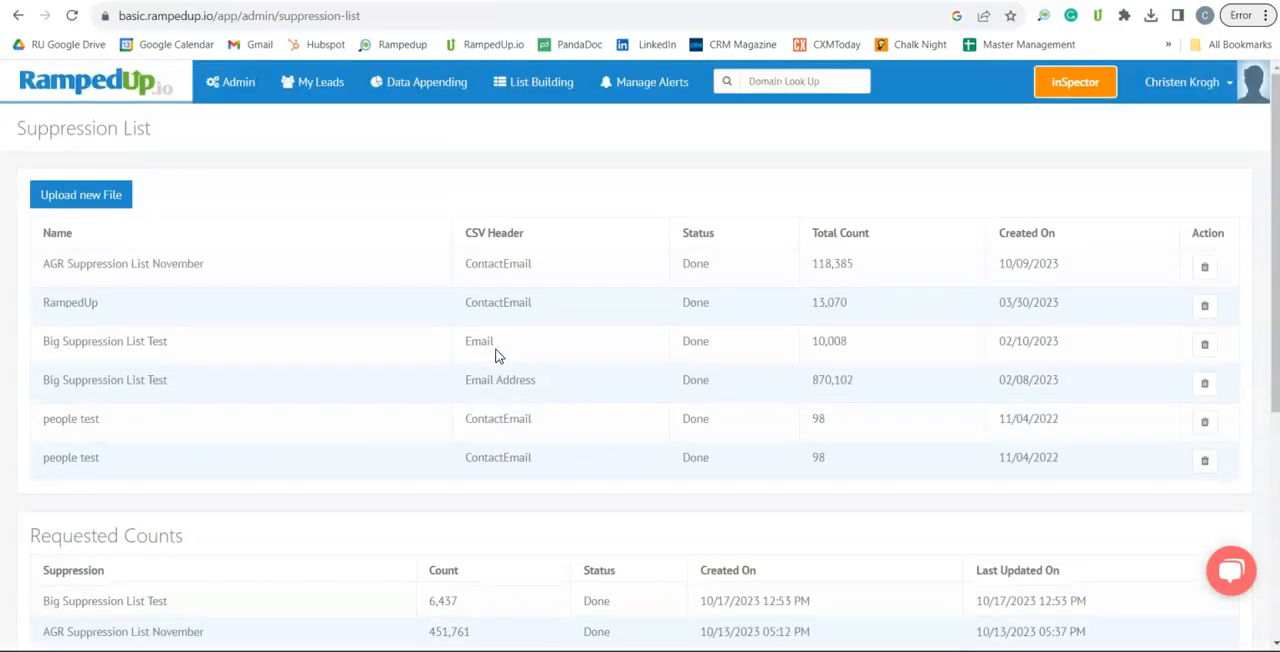
click(238, 82)
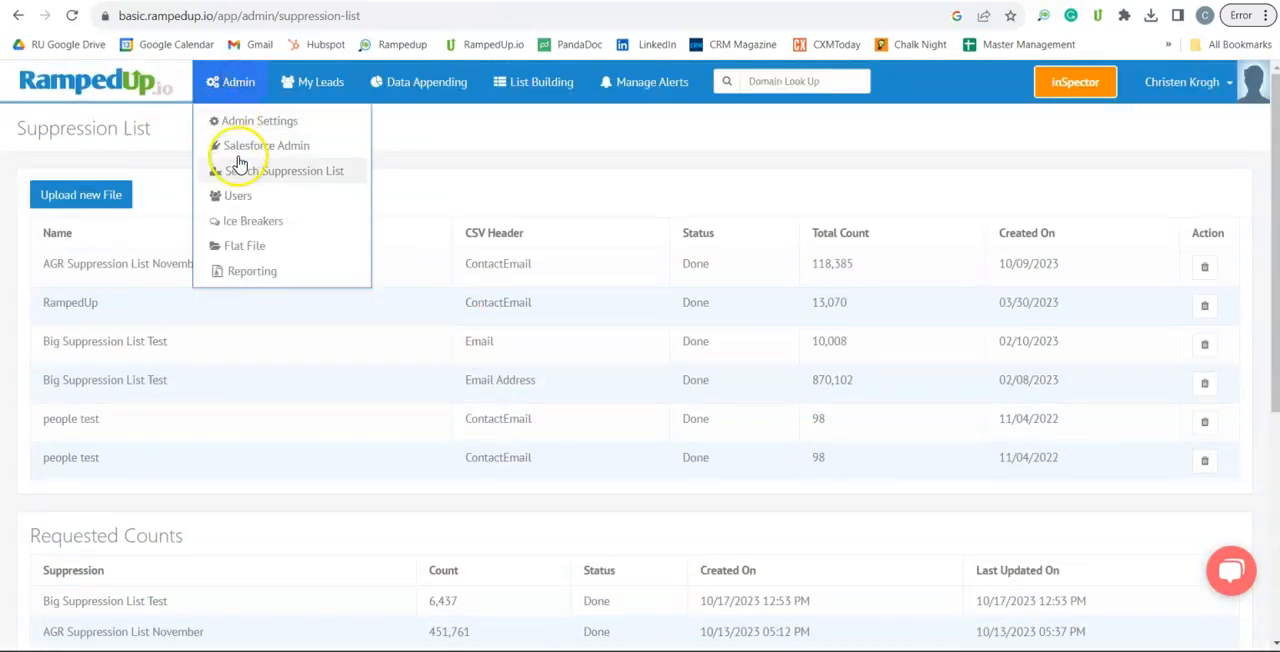
click(237, 195)
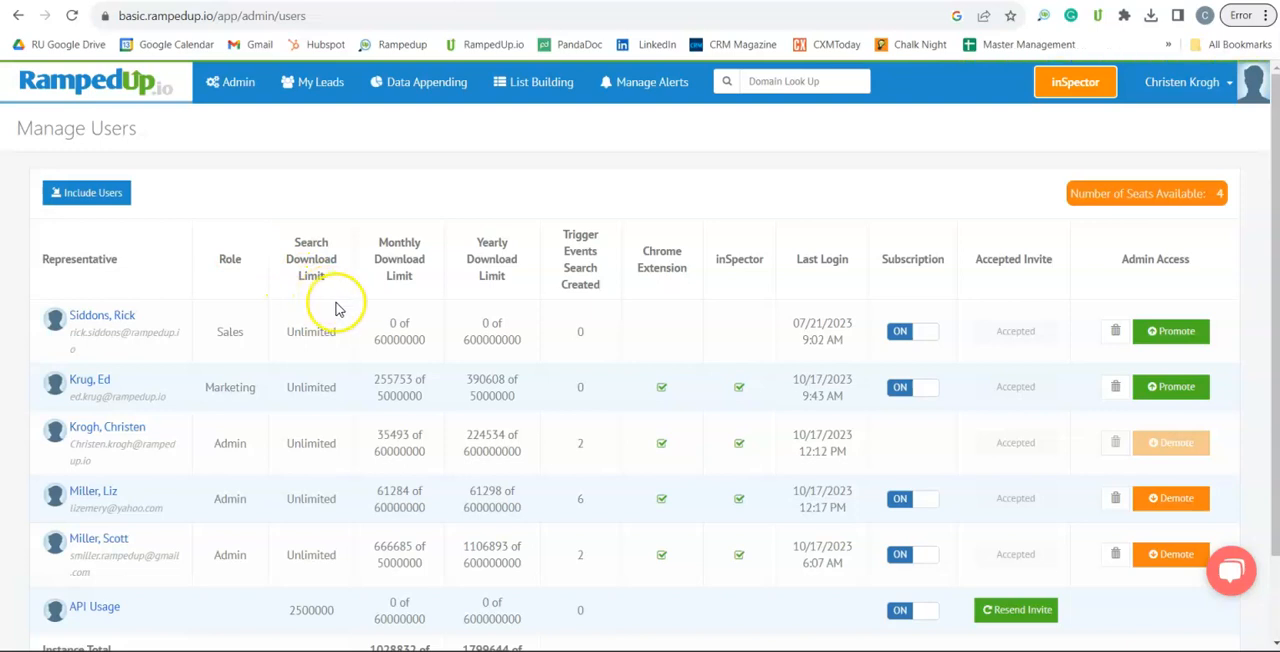
mouse_move(155, 299)
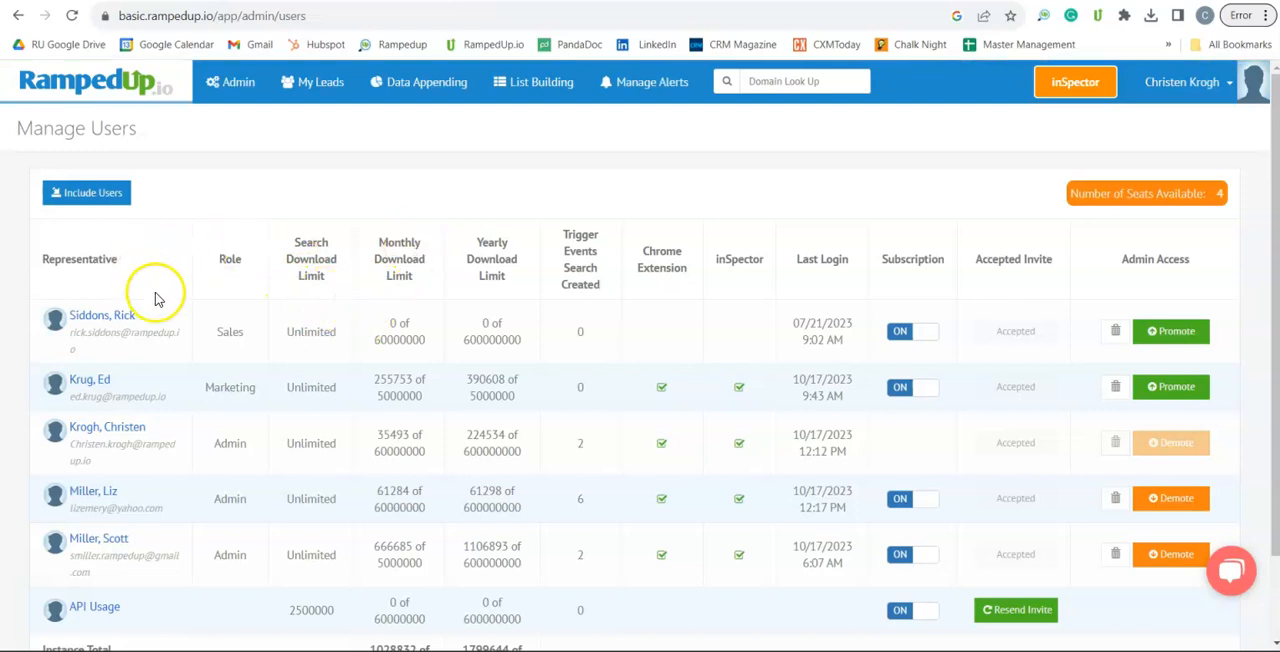
mouse_move(228, 285)
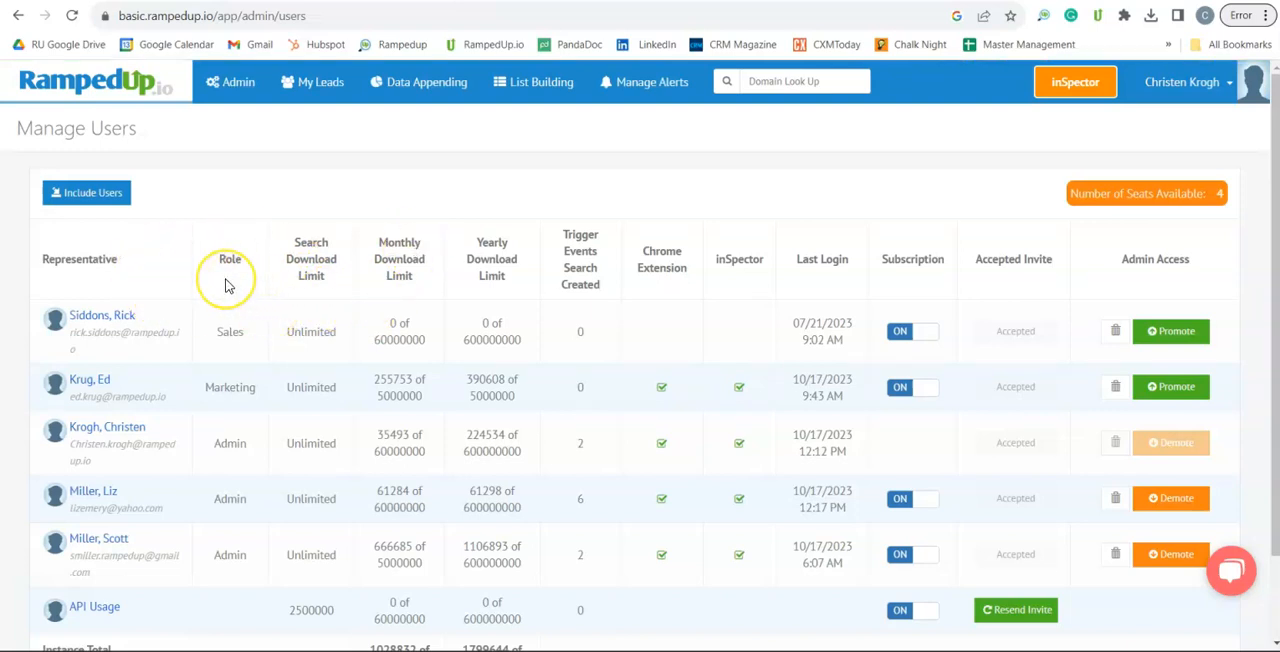
mouse_move(517, 293)
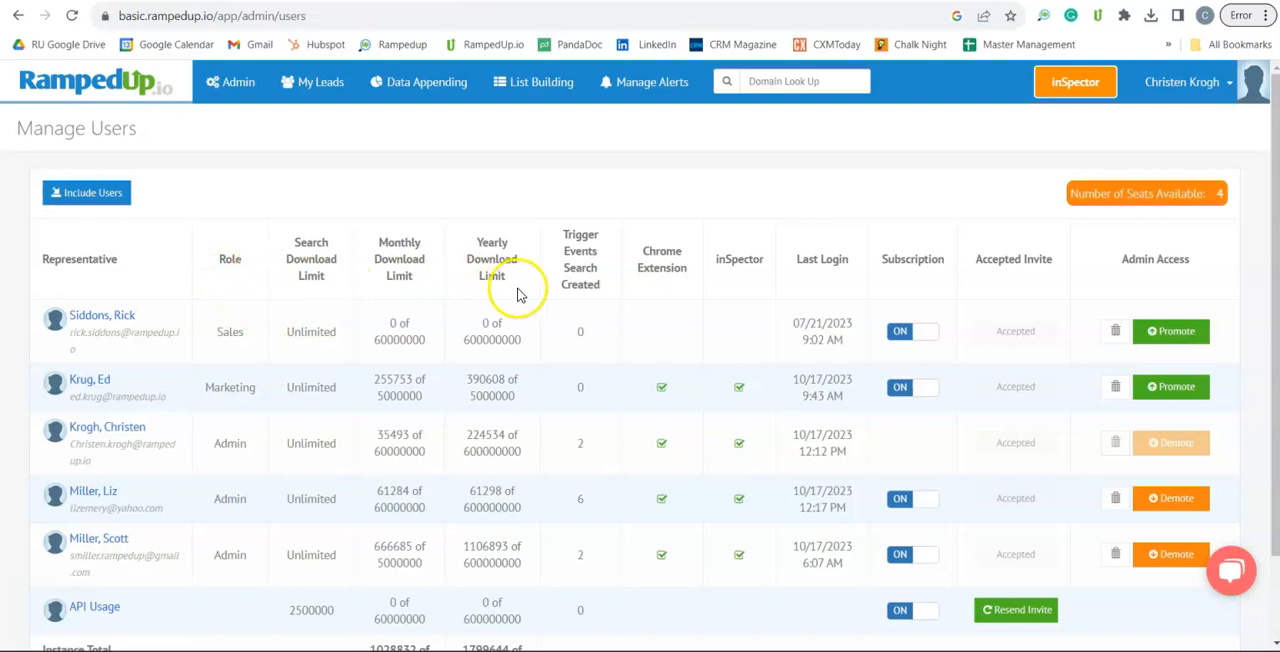
mouse_move(668, 294)
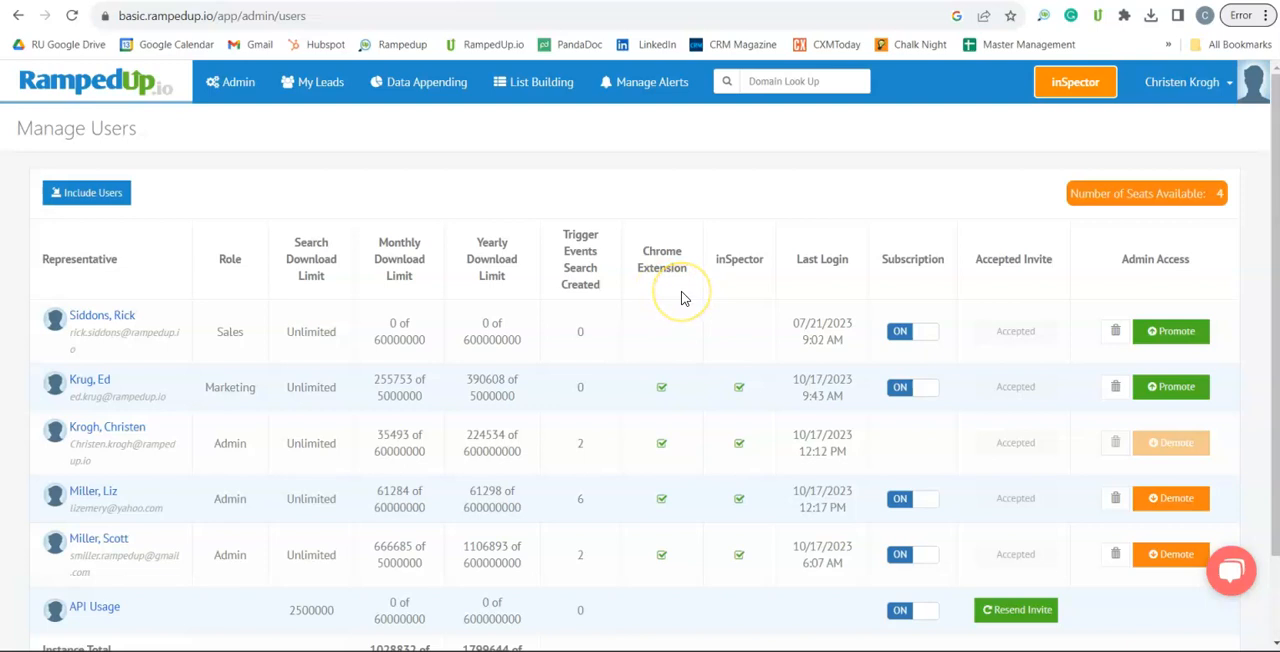
mouse_move(750, 290)
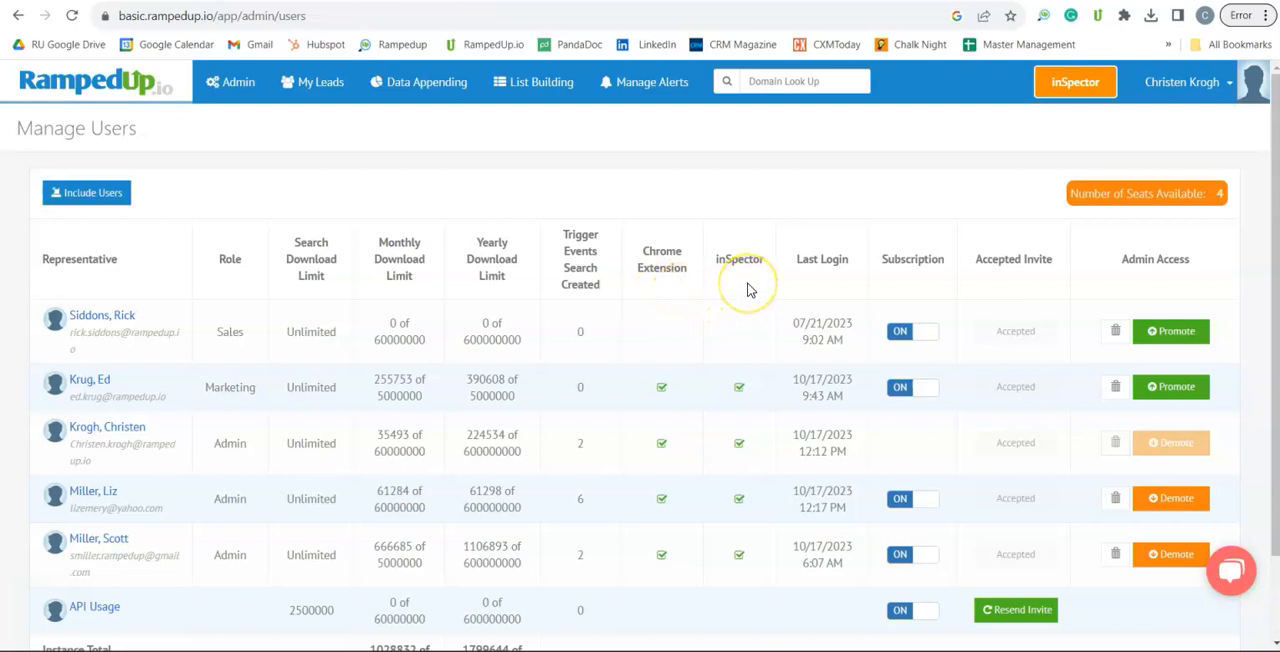
mouse_move(810, 290)
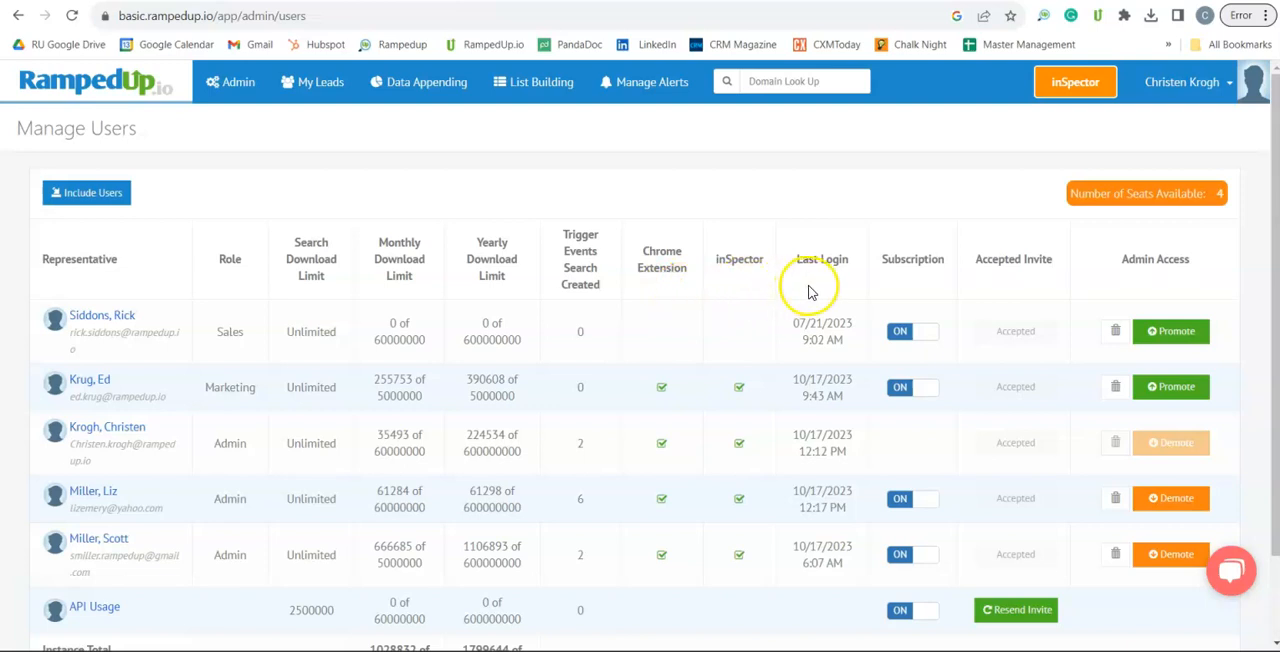
mouse_move(1115, 275)
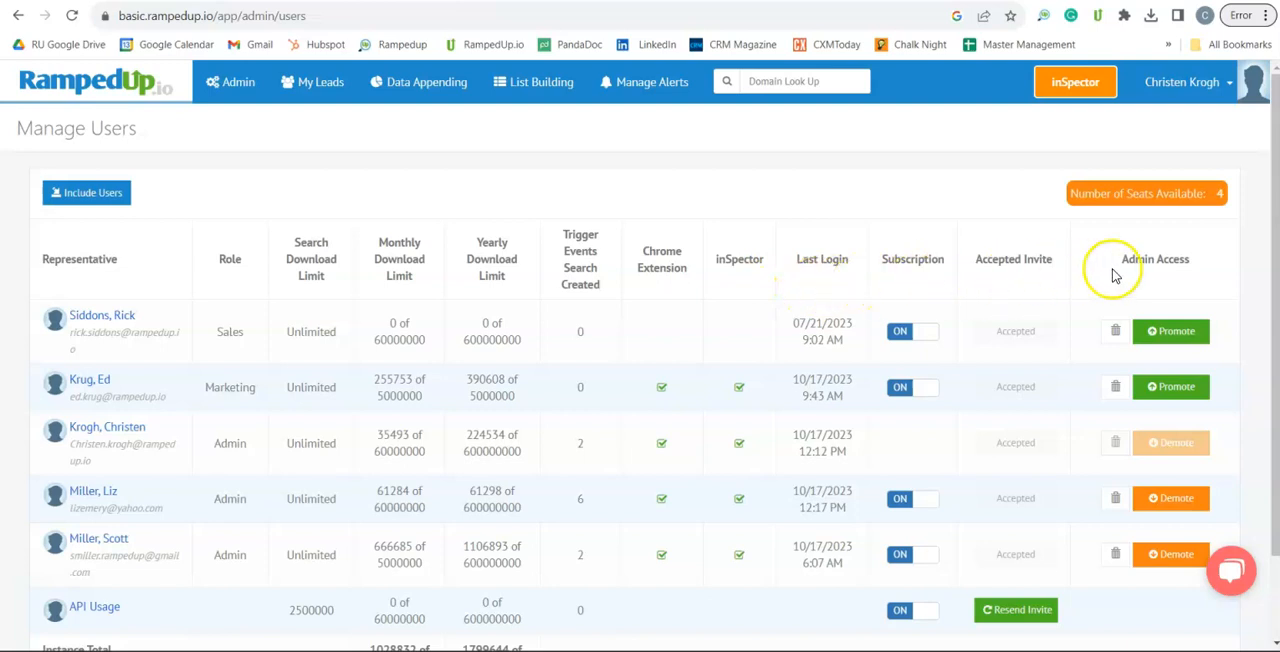
mouse_move(1115, 270)
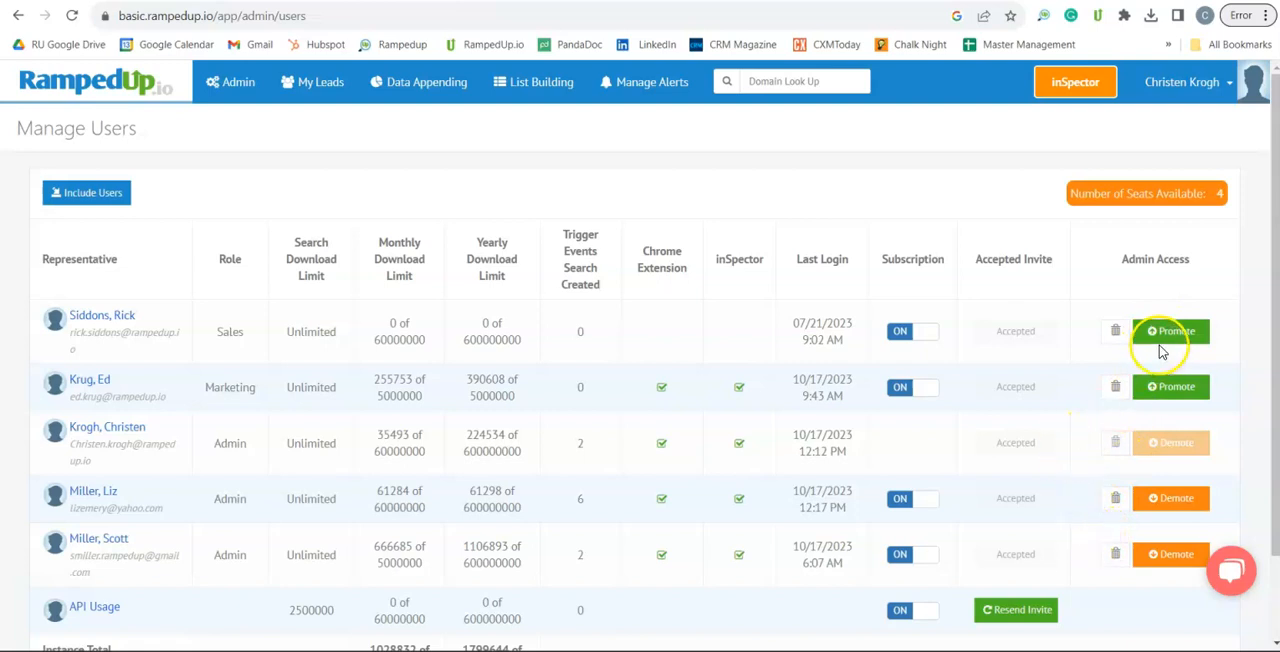
mouse_move(1160, 350)
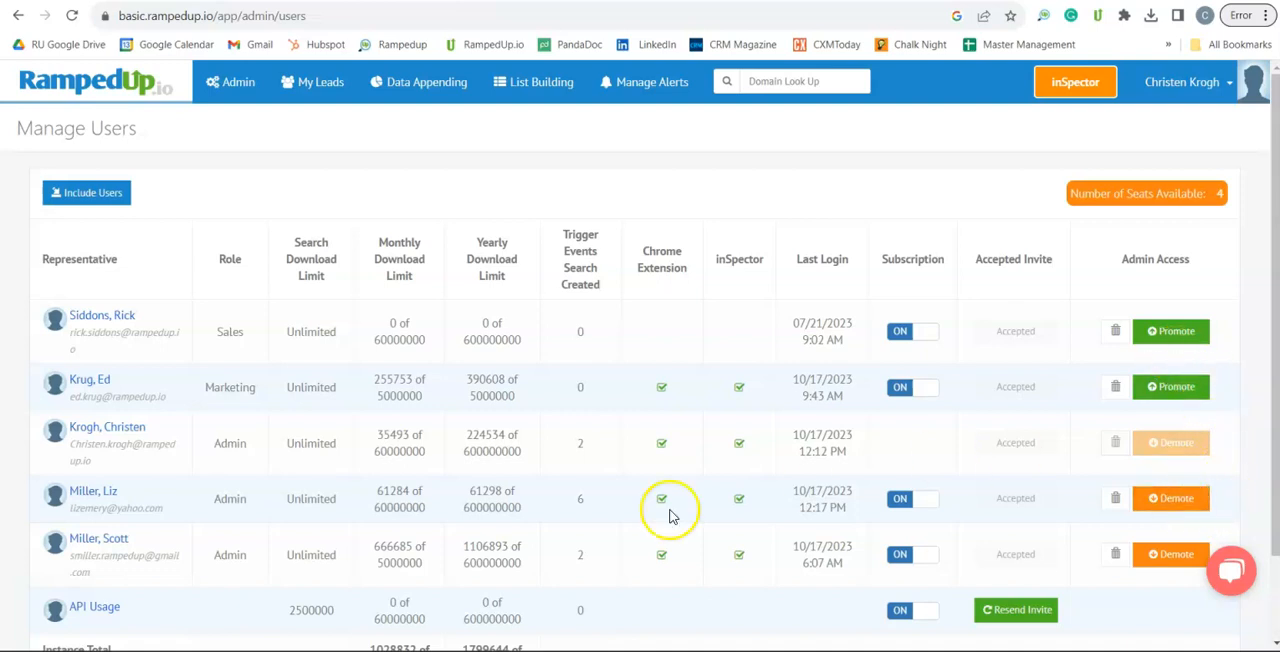
mouse_move(102, 315)
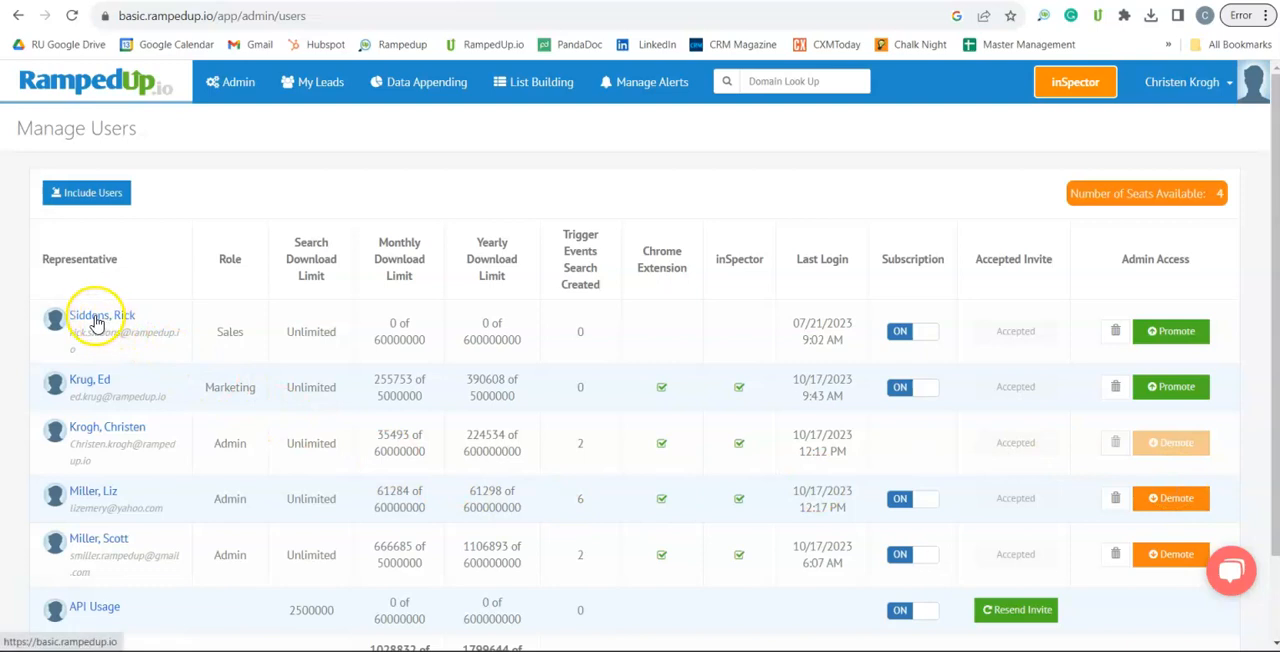
click(101, 315)
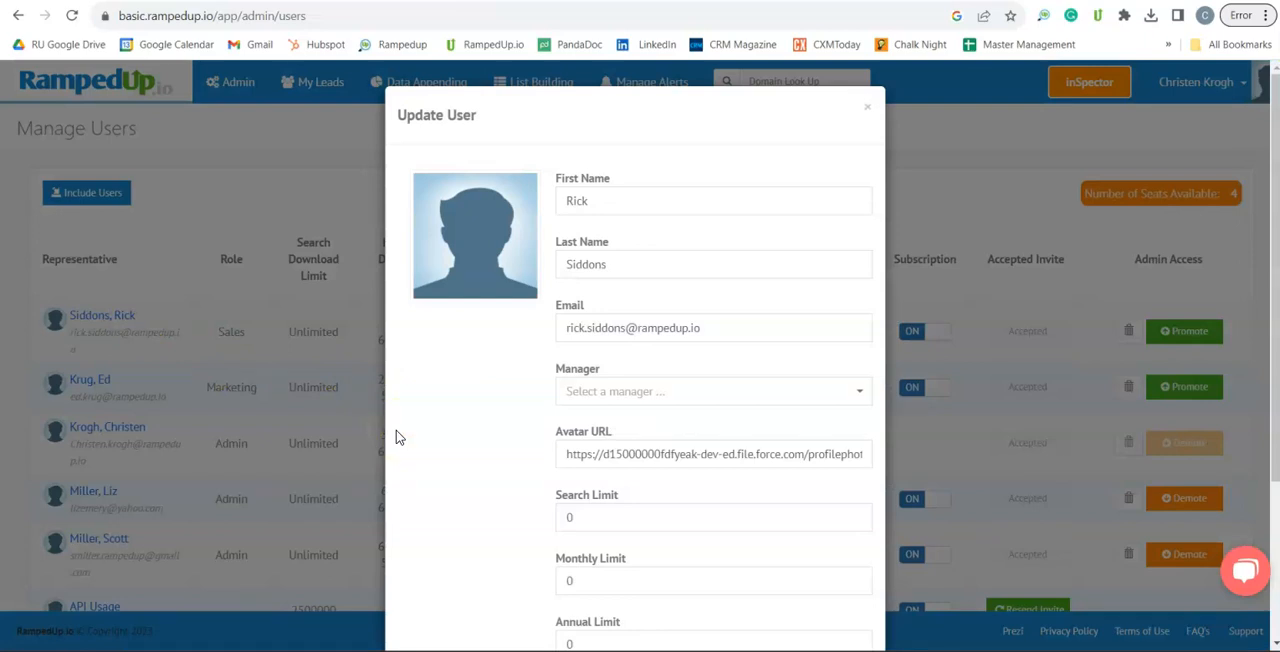
scroll(down, 3)
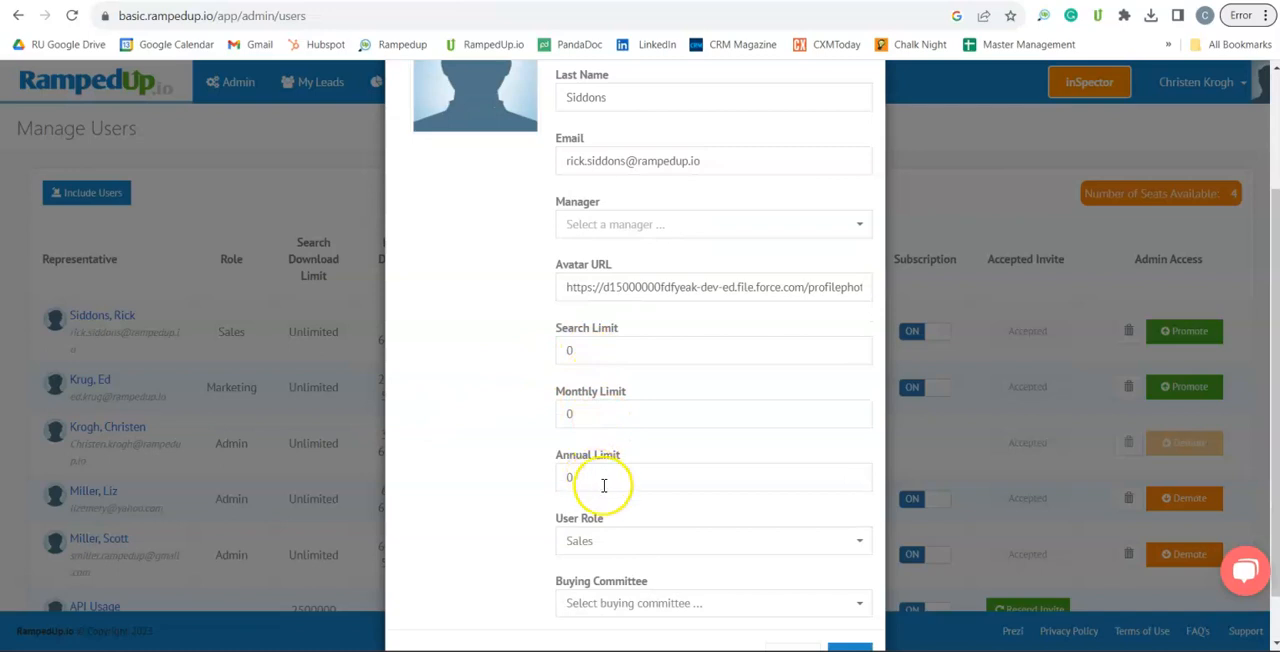
click(712, 540)
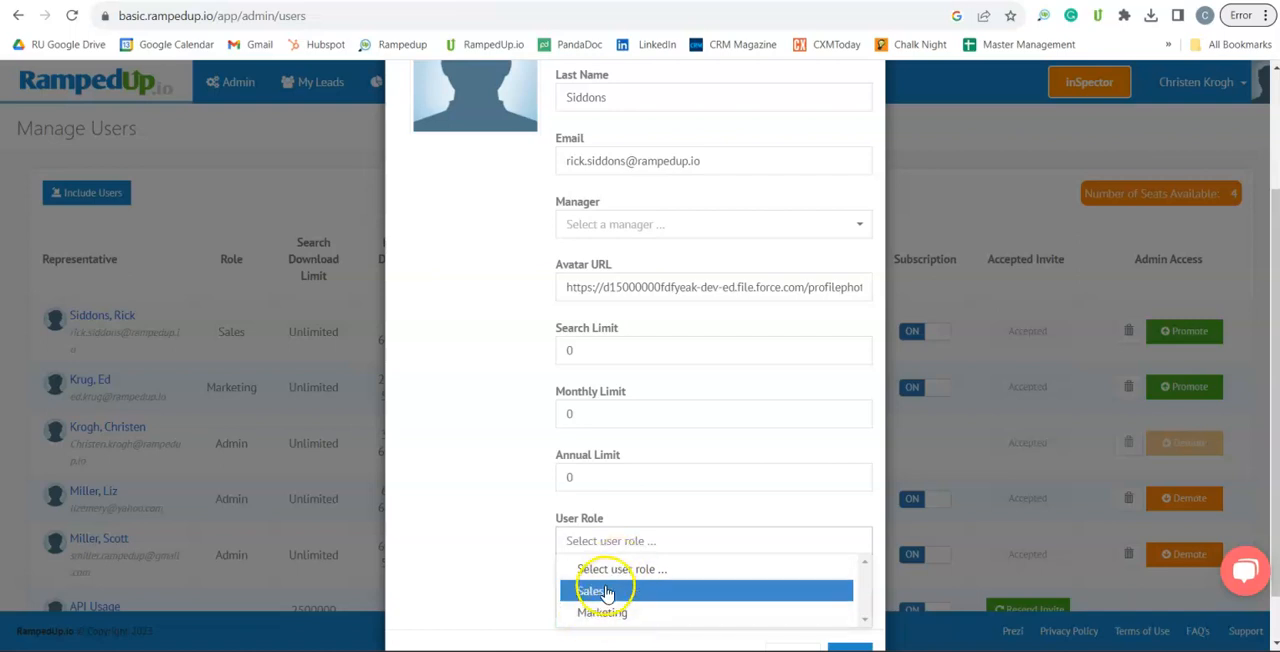
click(594, 590)
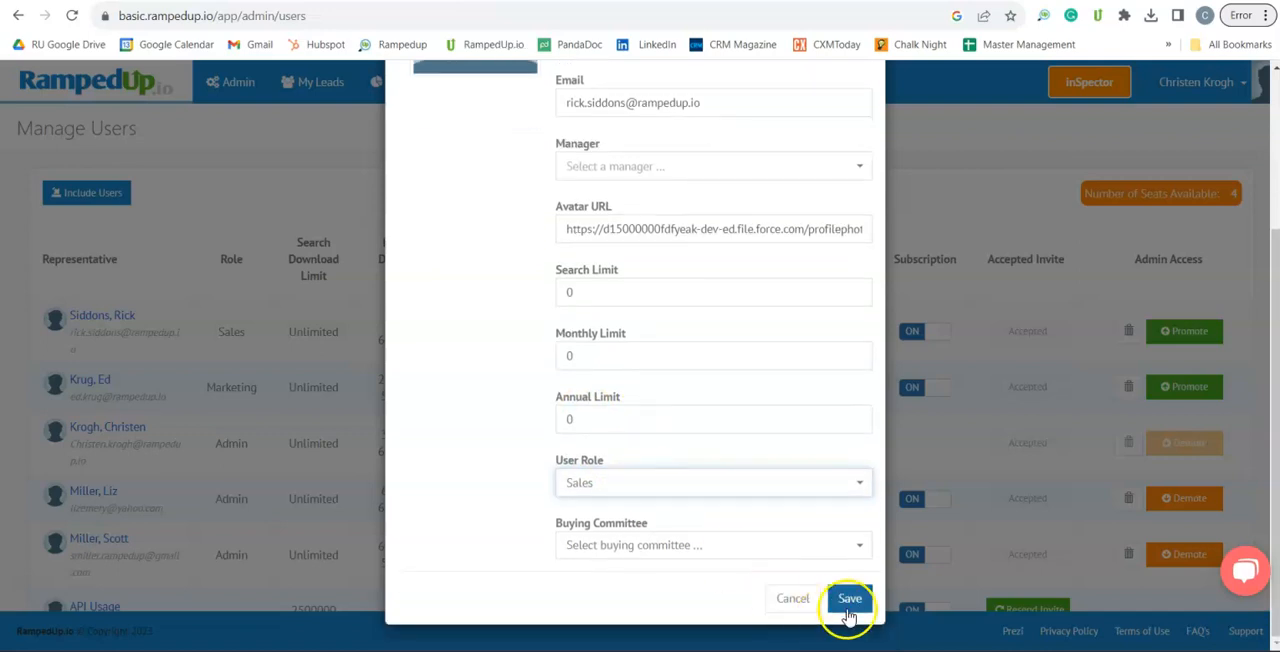
click(849, 598)
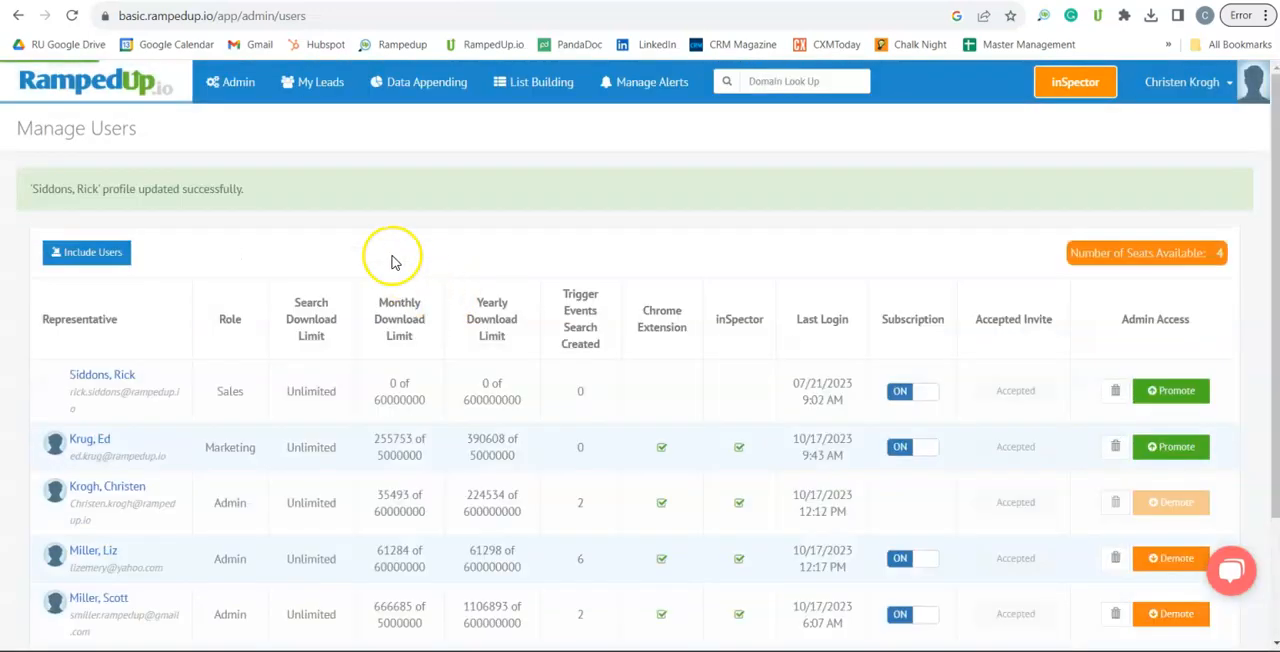
Step: Go to Reporting in the Admin menu
click(238, 82)
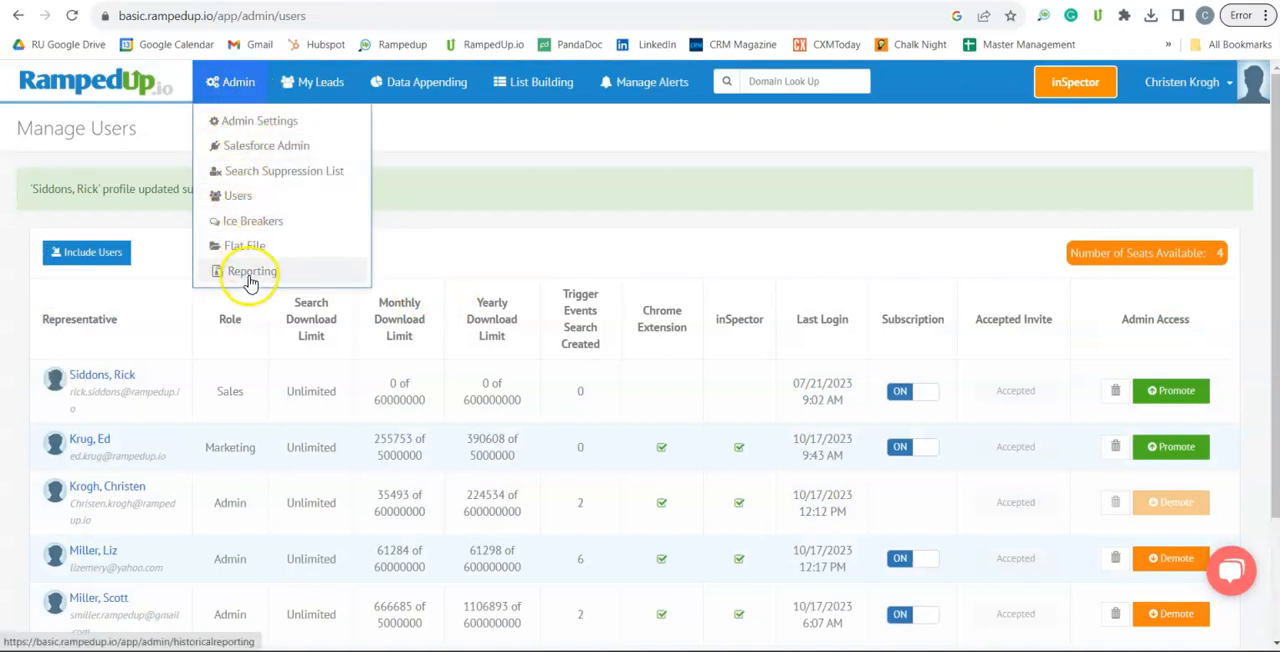
click(251, 271)
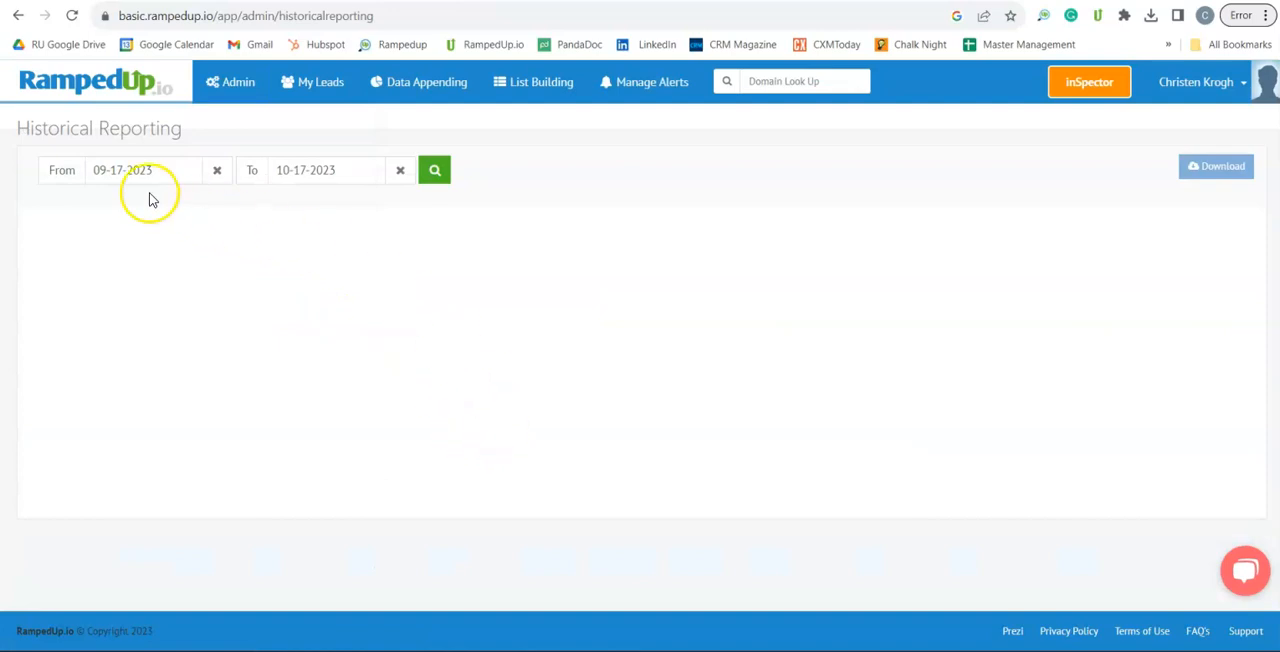
Step: Set the report date range from 09-25-2023 to 09-28-2023
click(143, 170)
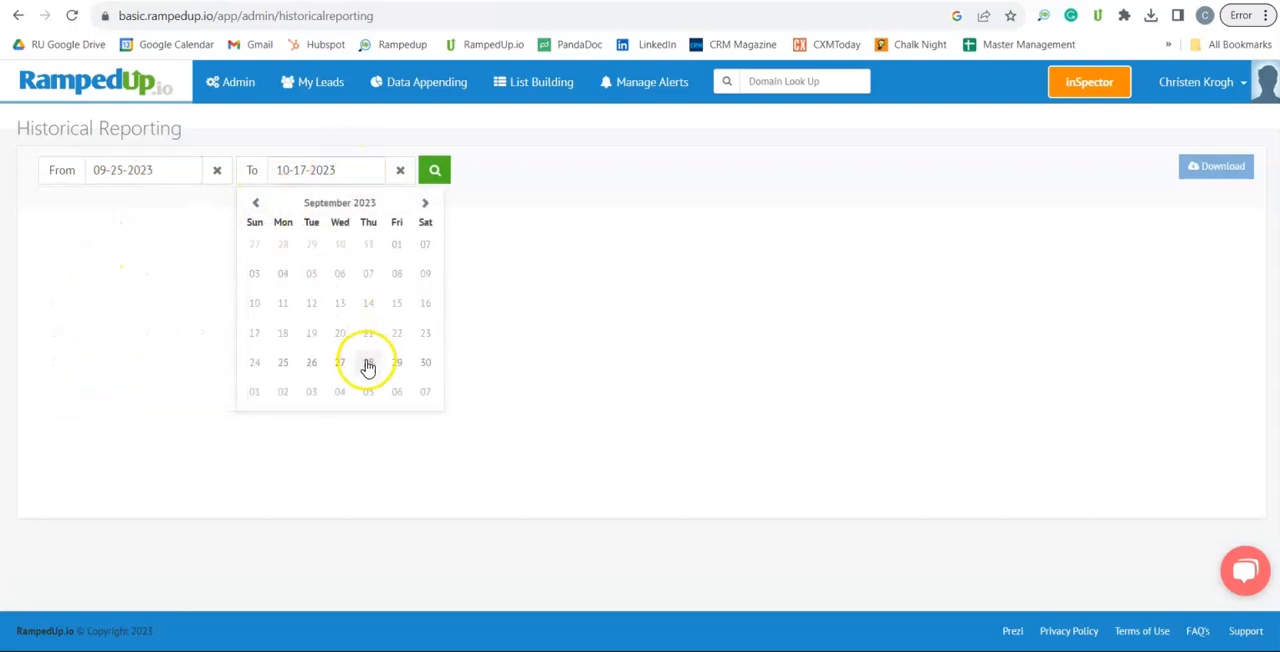
click(434, 169)
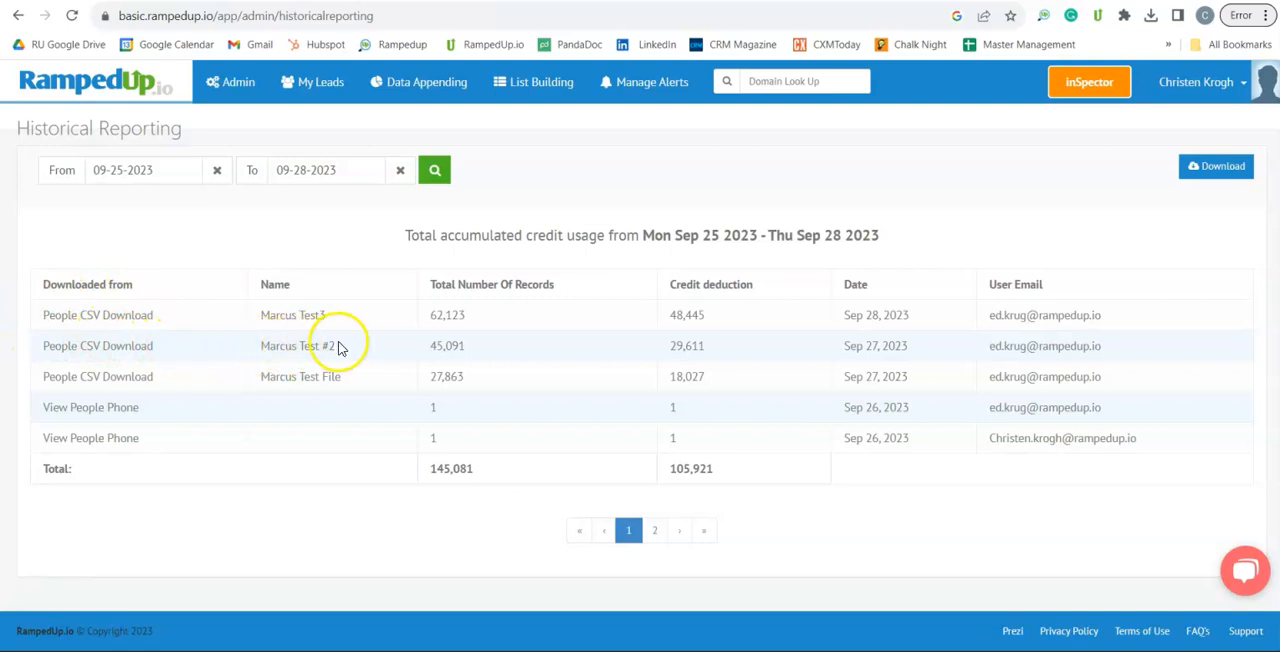
mouse_move(498, 335)
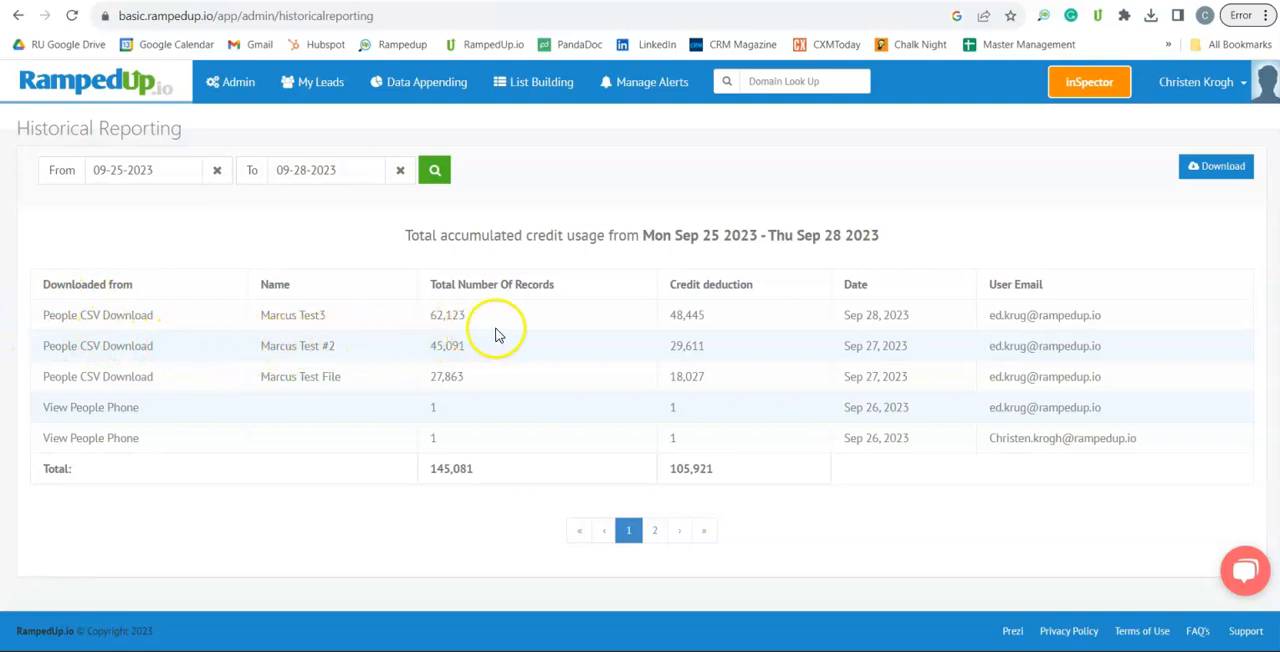
mouse_move(715, 320)
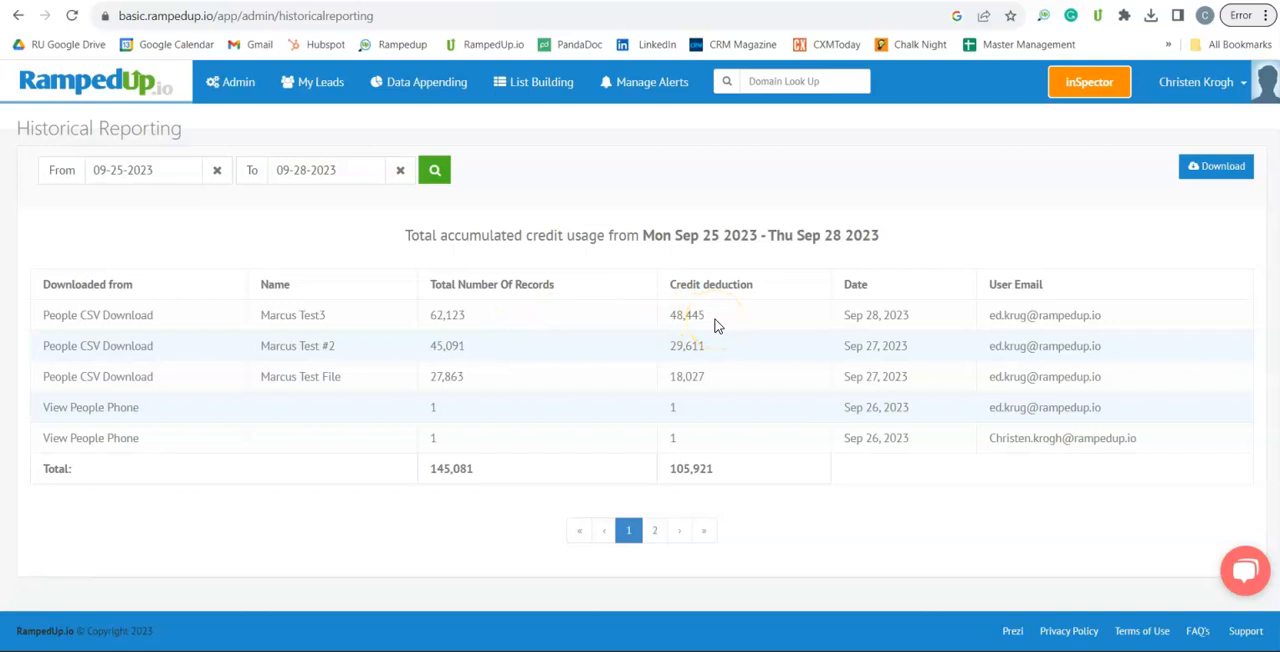
mouse_move(955, 315)
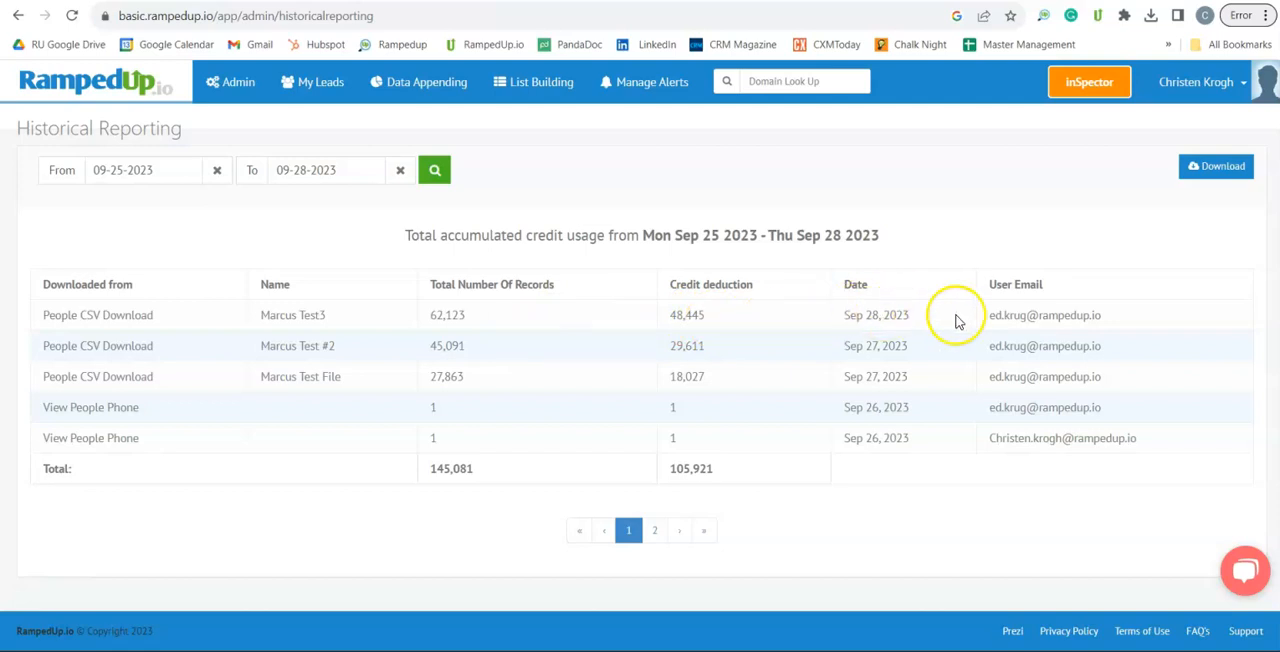